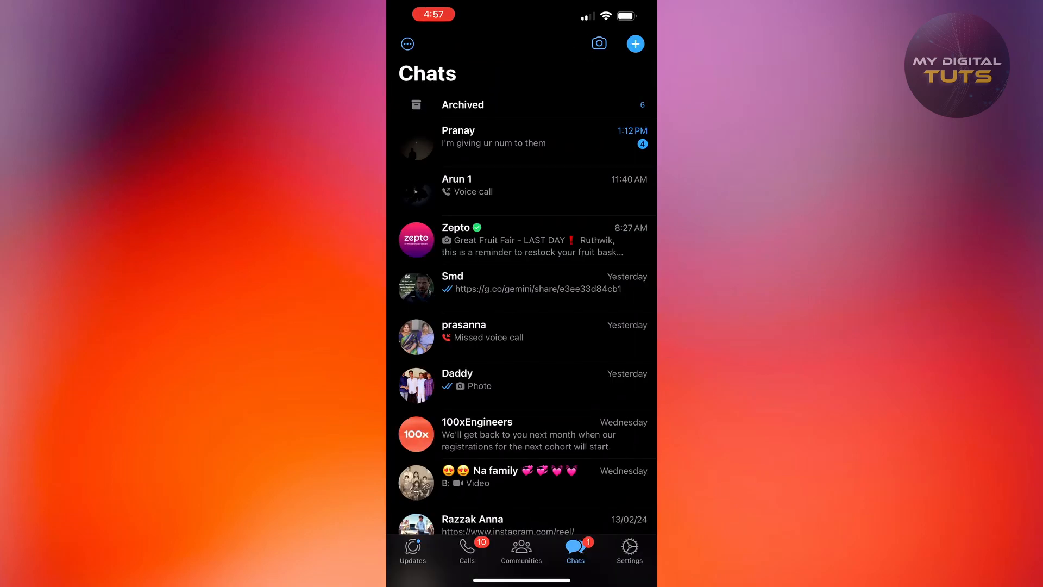
Step: Reach the Chat Backup screen via Settings and Chats, showing the iCloud upload of 8.25 GB underway
click(628, 549)
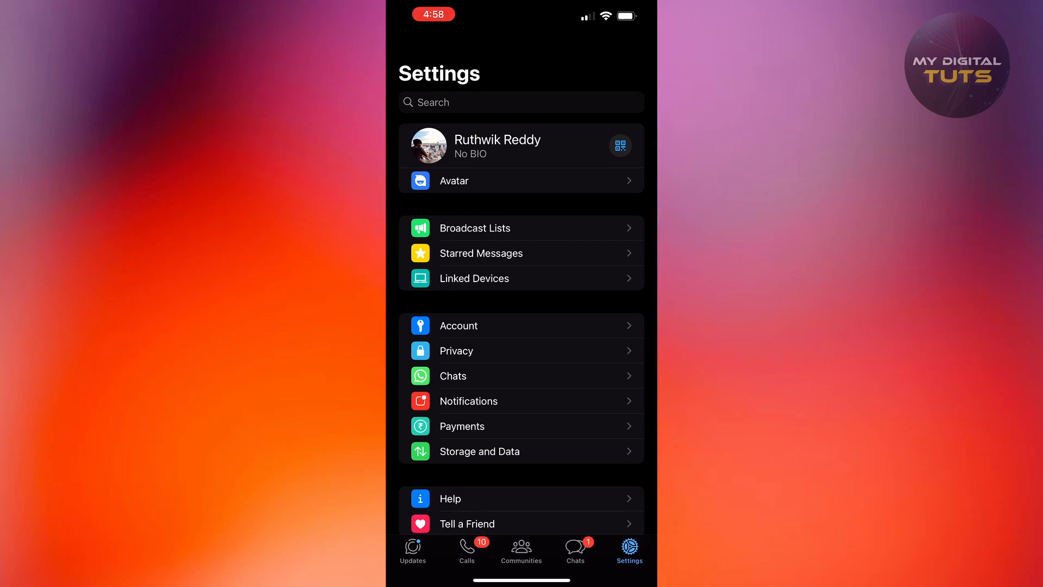
click(521, 376)
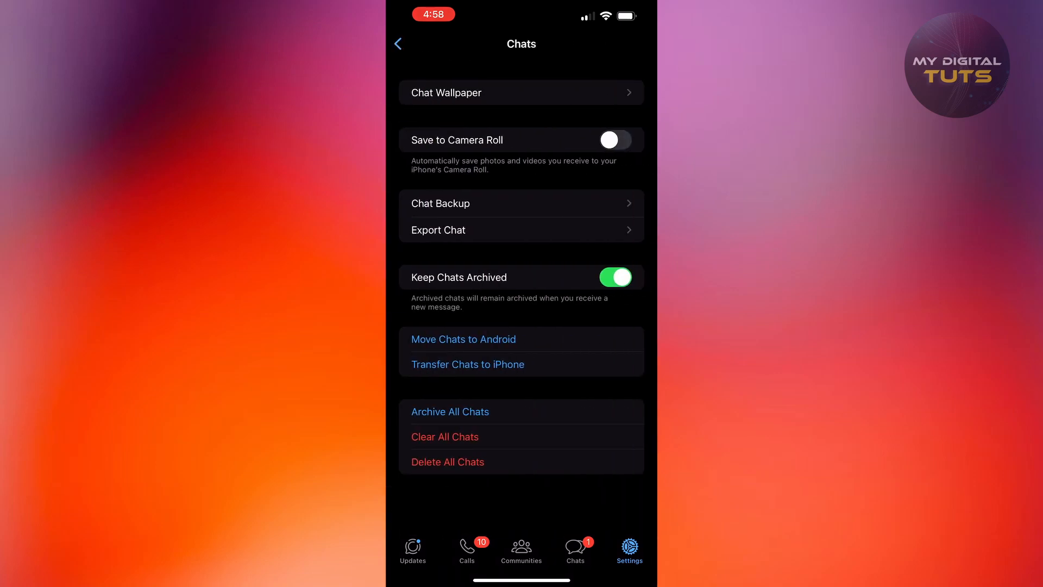
click(520, 204)
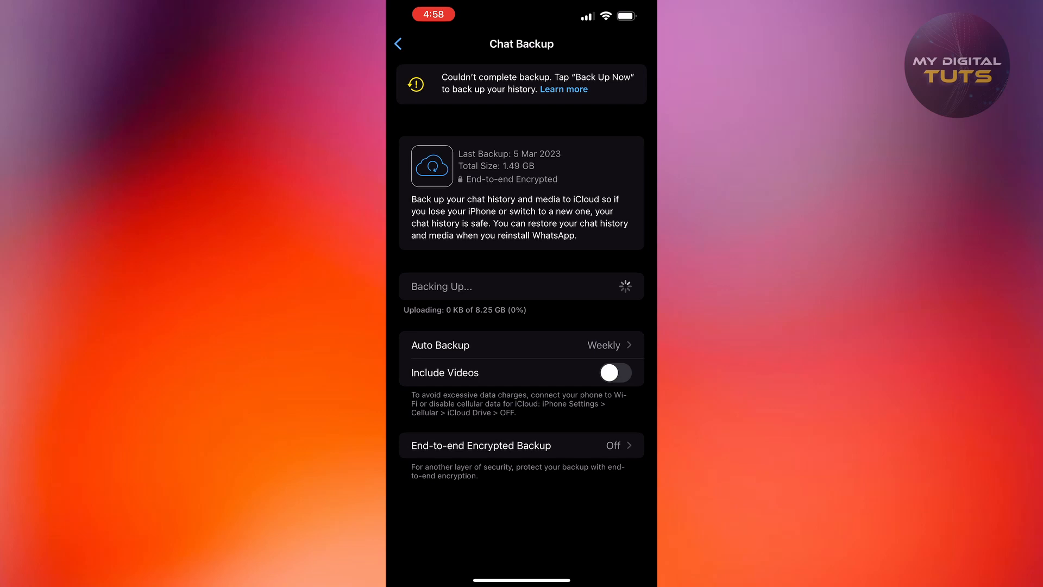